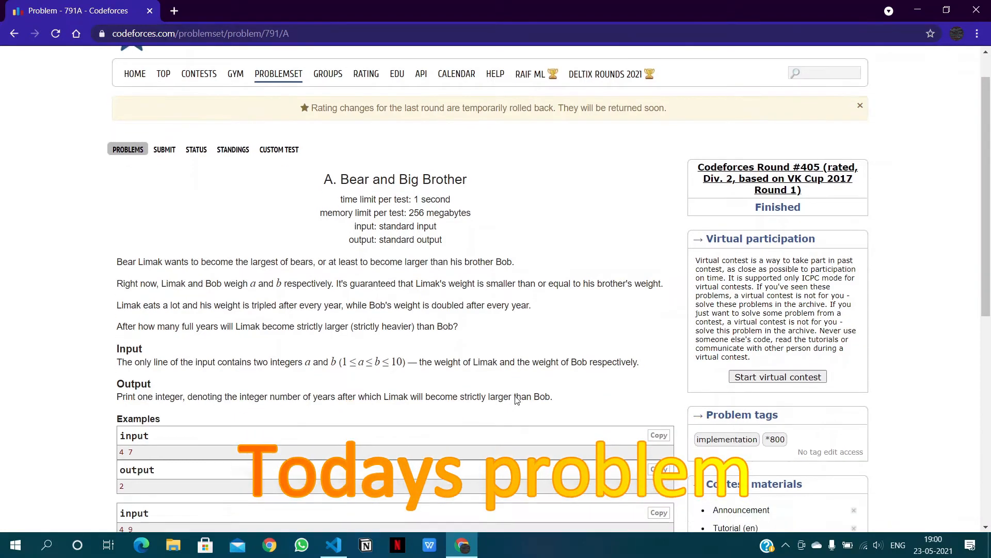
- Add #include<bits/stdc++.h> and using namespace std; below the 791A comment in bear_and_bigbrother.cpp
{"action": "scroll", "scroll_direction": "down", "scroll_amount": 3}
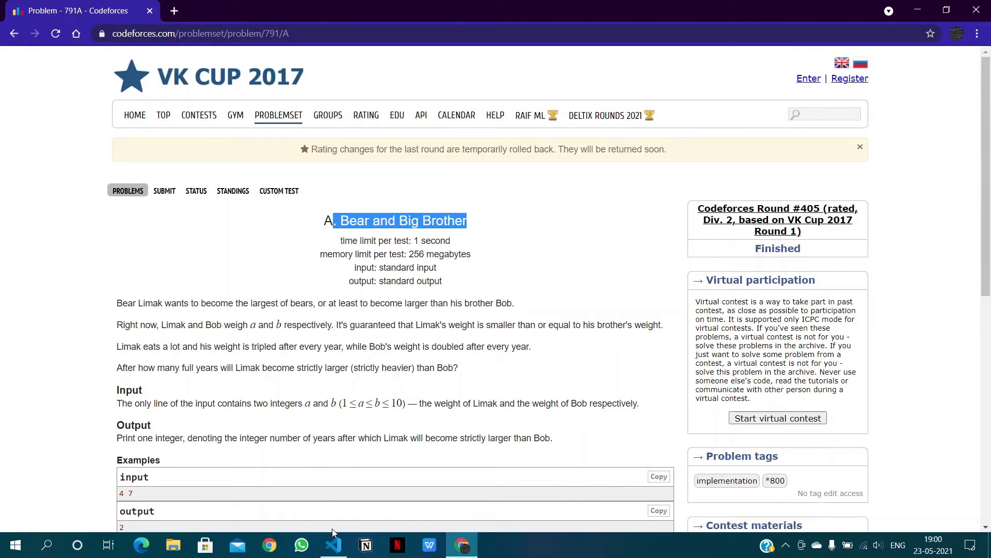
{"action": "left_click", "coordinate": [333, 545]}
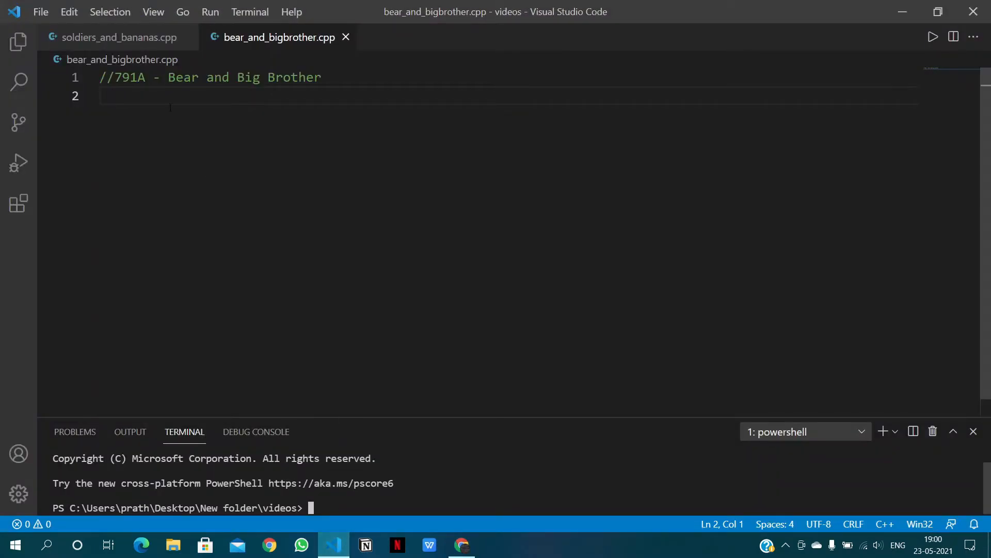
{"action": "type", "text": "#in"}
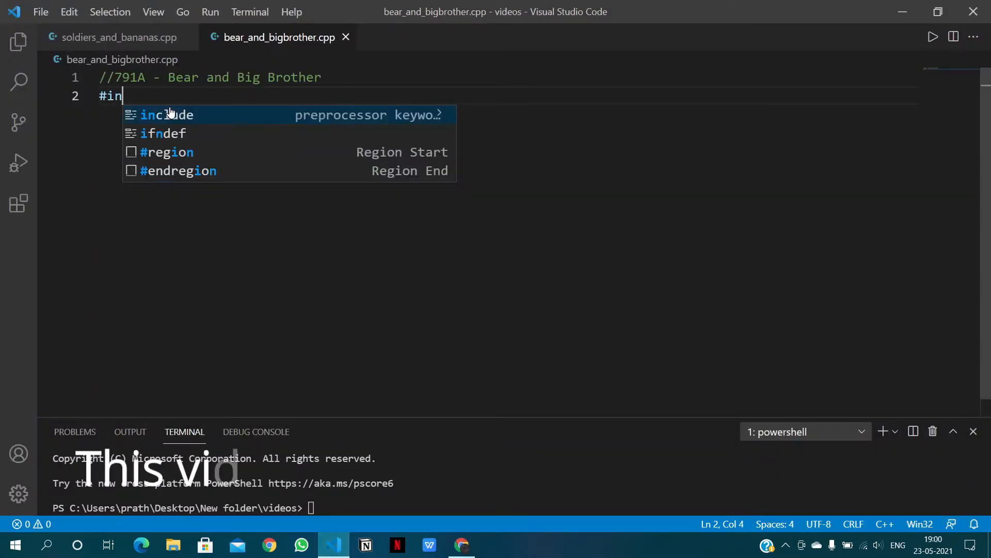
{"action": "type", "text": "clude<i"}
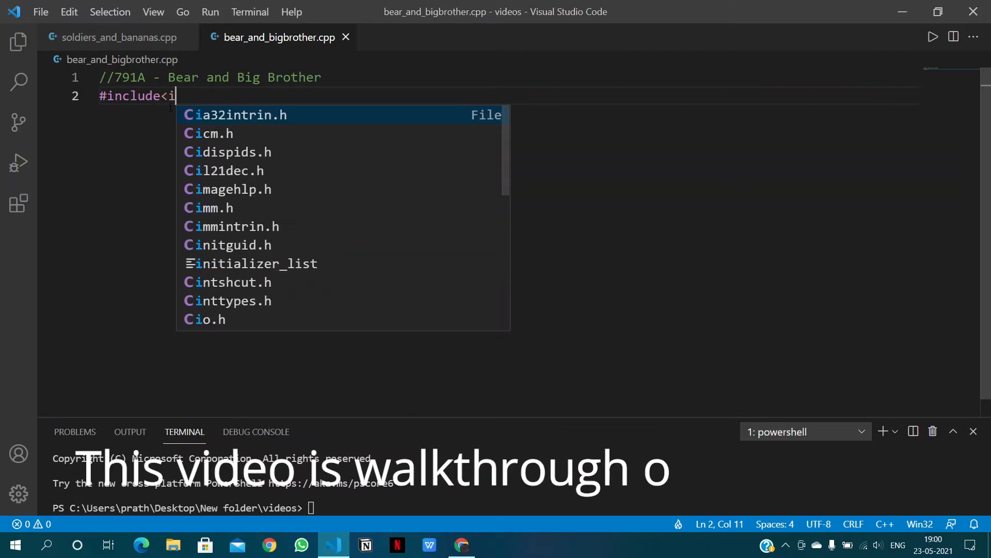
{"action": "type", "text": "bits"}
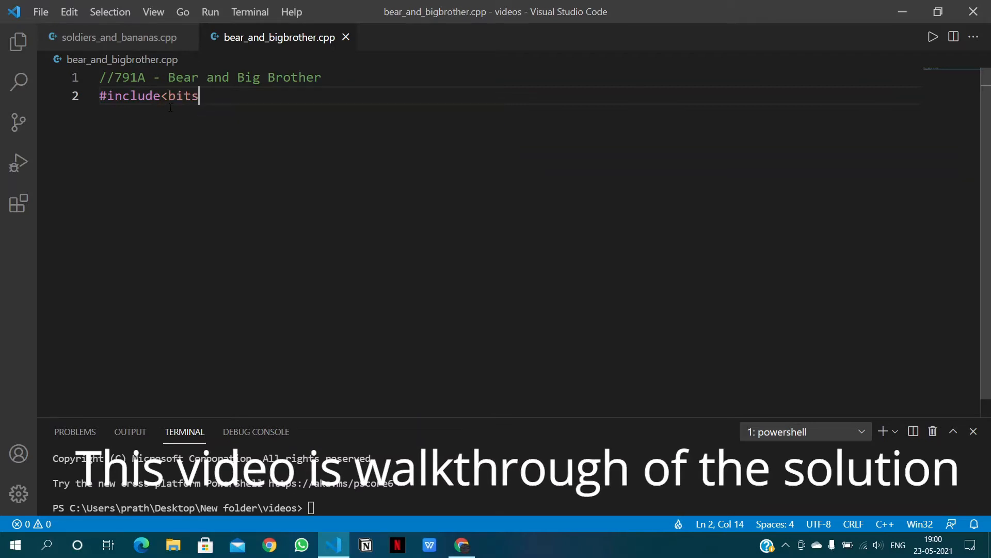
{"action": "type", "text": "/stdc++.h>"}
{"action": "type", "text": "using namespace std;"}
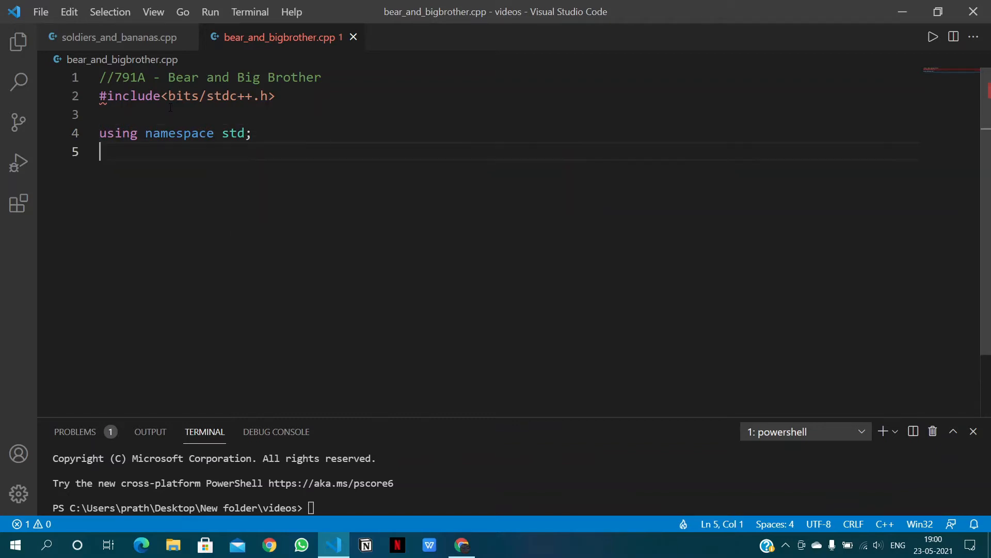
- Write int main(){ declaring int a,b; and reading them with cin>>a>>b;
{"action": "type", "text": "int ma"}
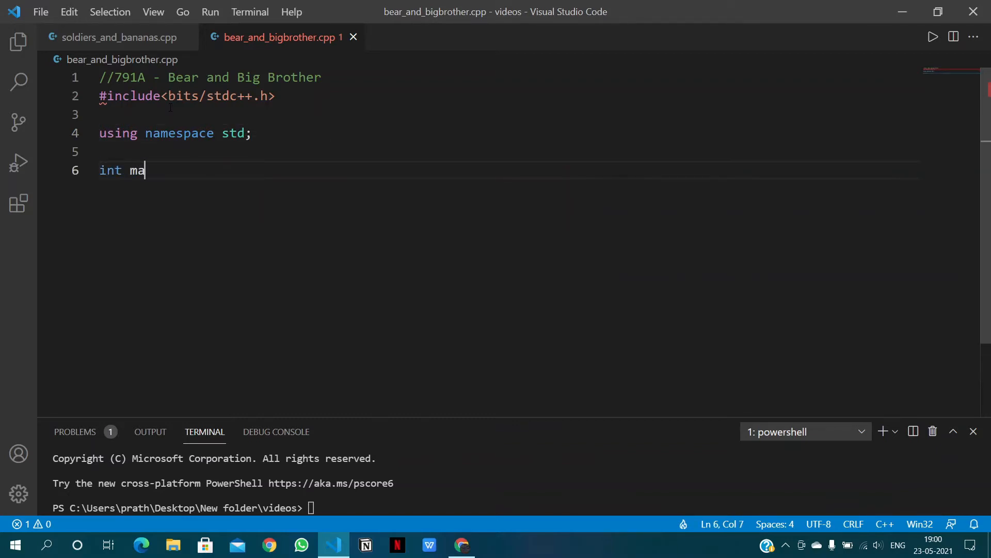
{"action": "type", "text": "in()"}
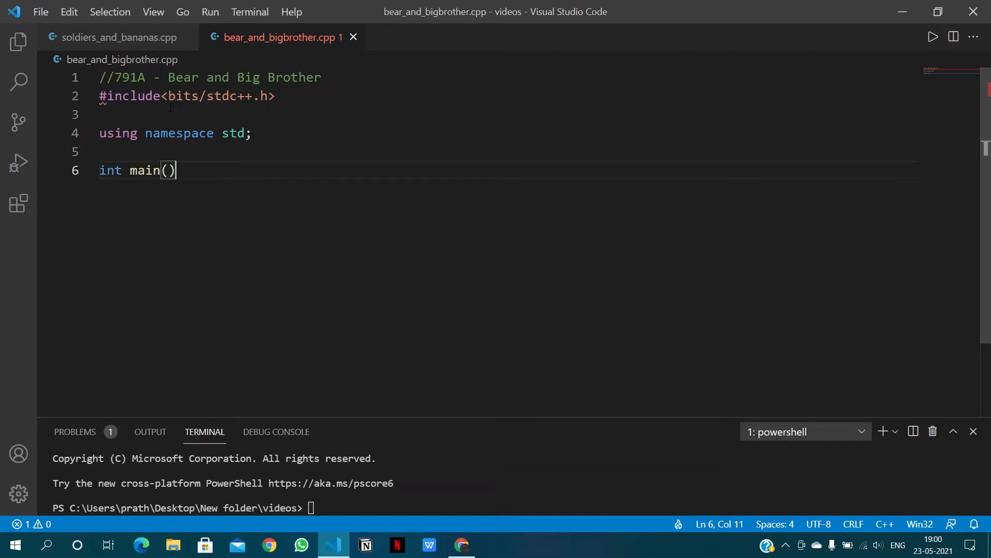
{"action": "type", "text": "{"}
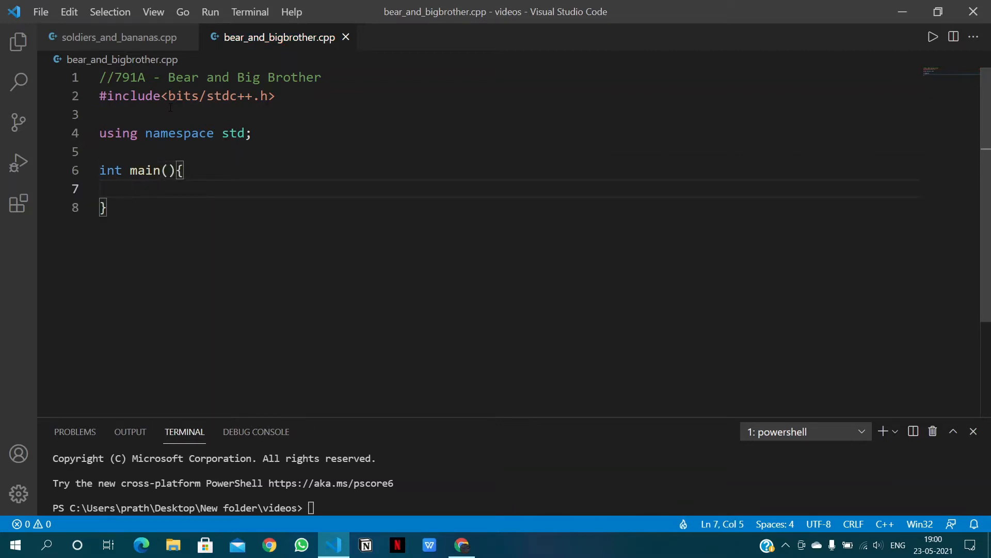
{"action": "type", "text": "int a"}
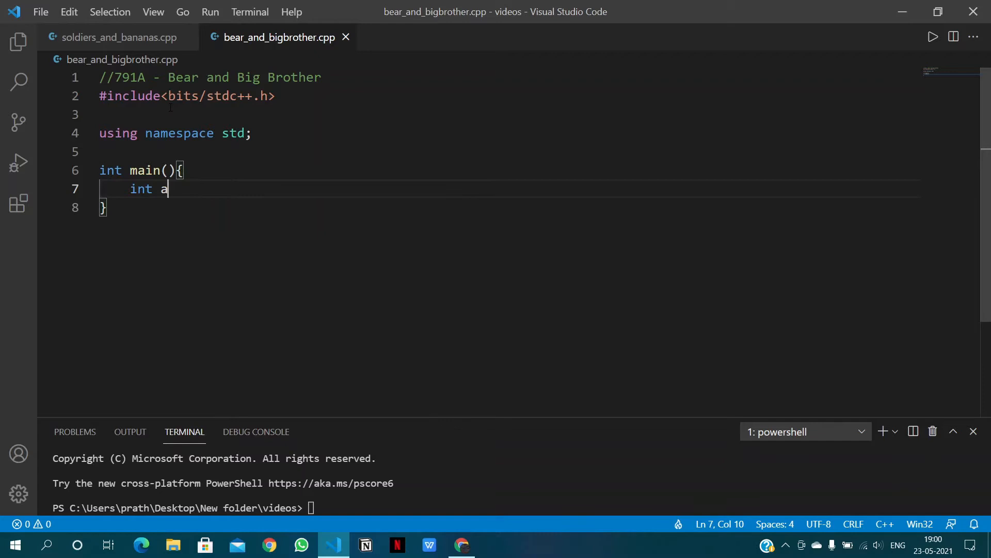
{"action": "type", "text": ",b;"}
{"action": "type", "text": "ci"}
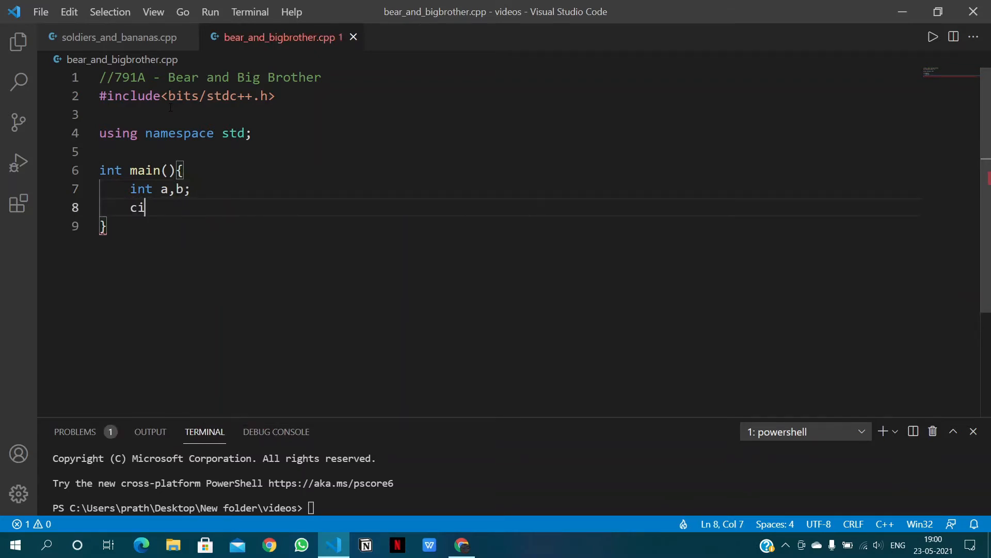
{"action": "type", "text": "n>>a"}
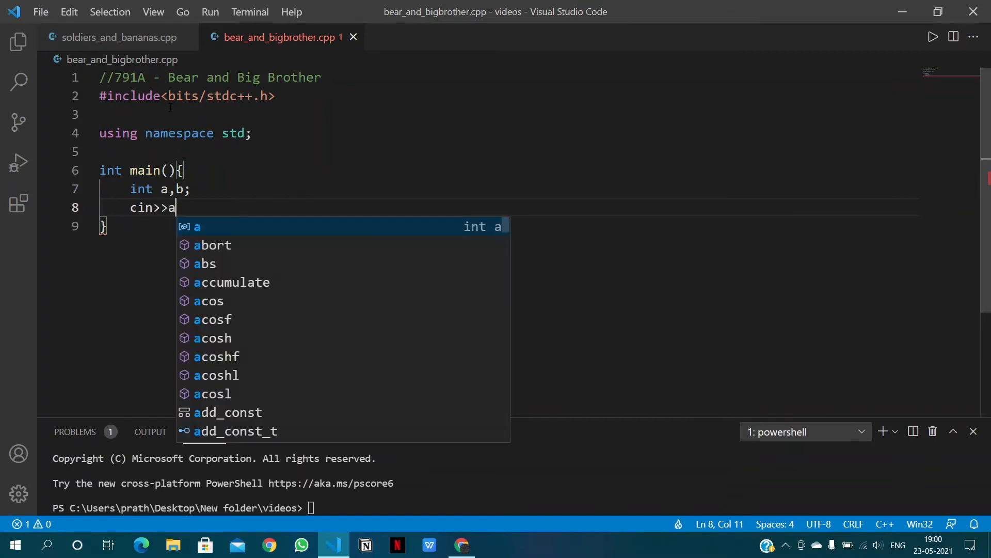
{"action": "type", "text": ">>b;"}
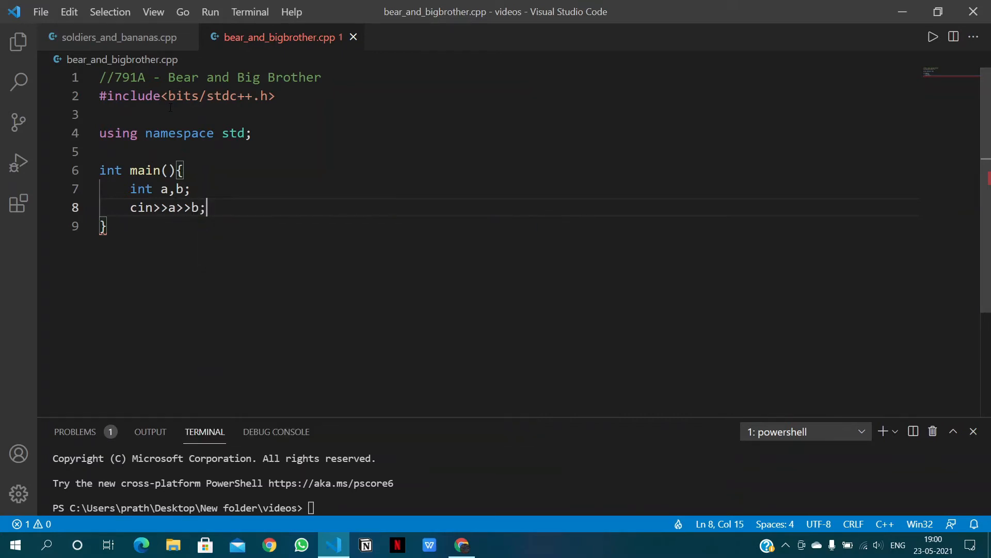
- Add int count=0; followed by an empty while(b>=a){ } loop
{"action": "type", "text": "int"}
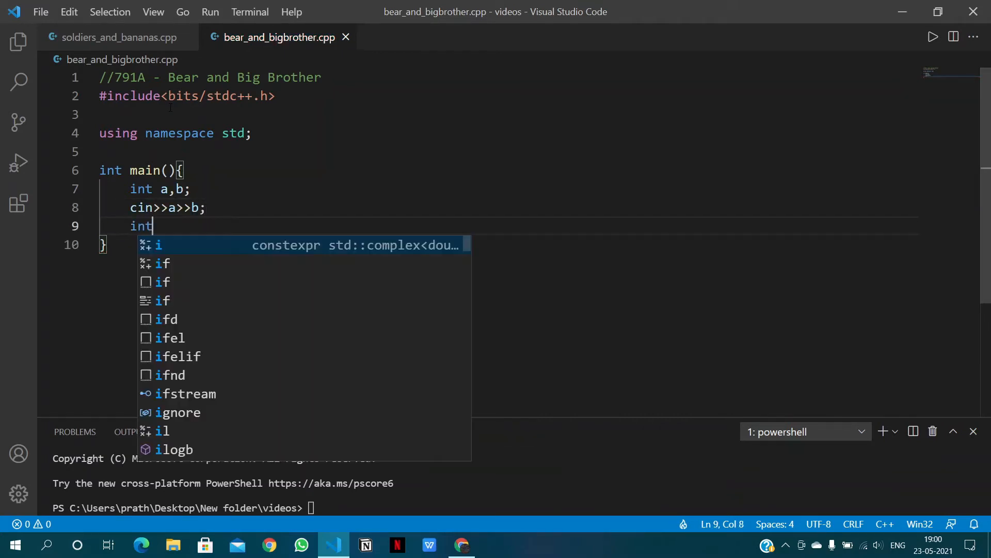
{"action": "type", "text": "count"}
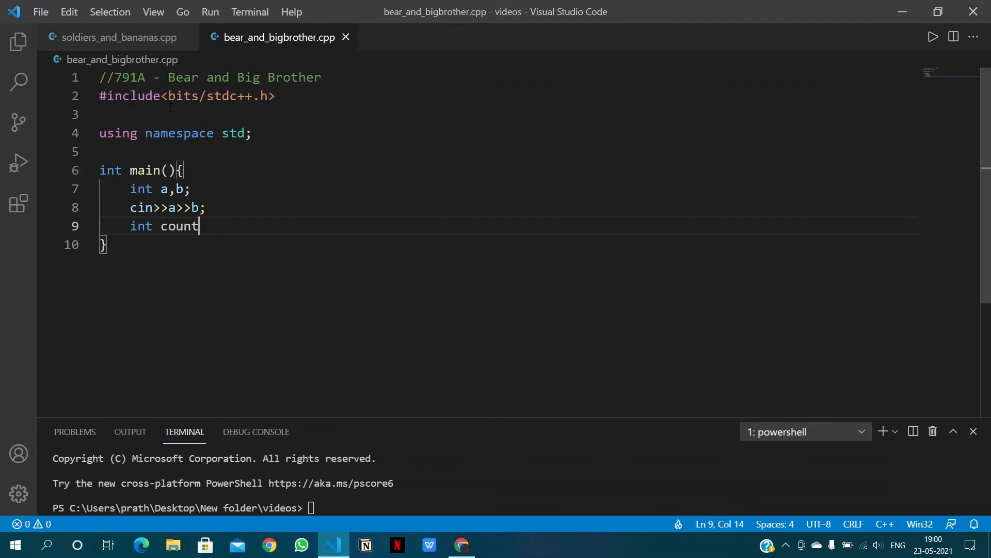
{"action": "type", "text": "=0;"}
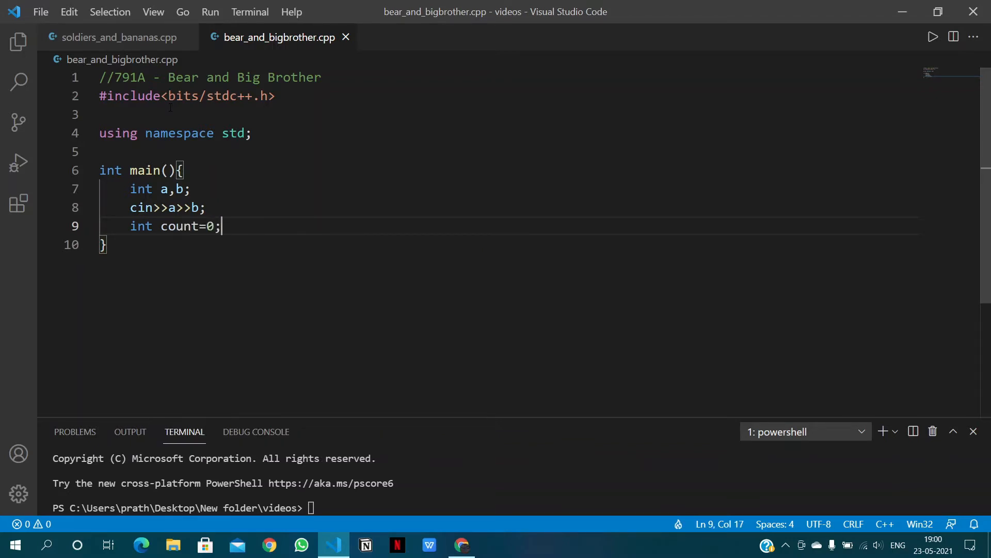
{"action": "type", "text": "while("}
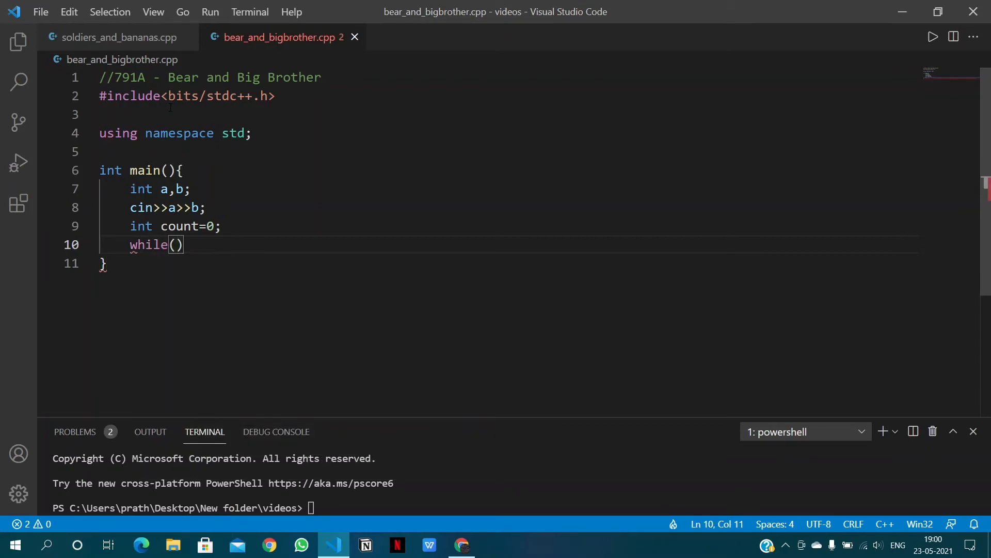
{"action": "type", "text": "b>"}
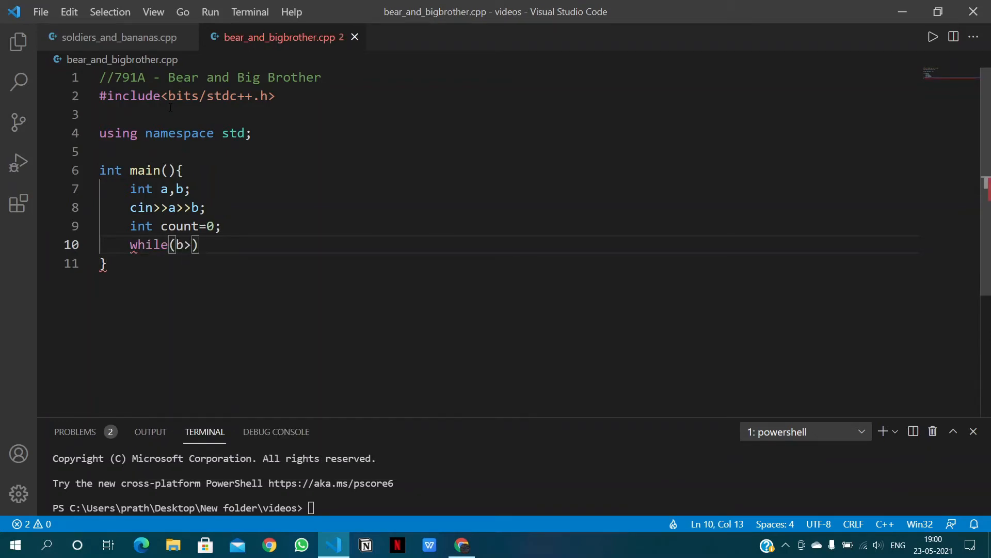
{"action": "type", "text": "=a"}
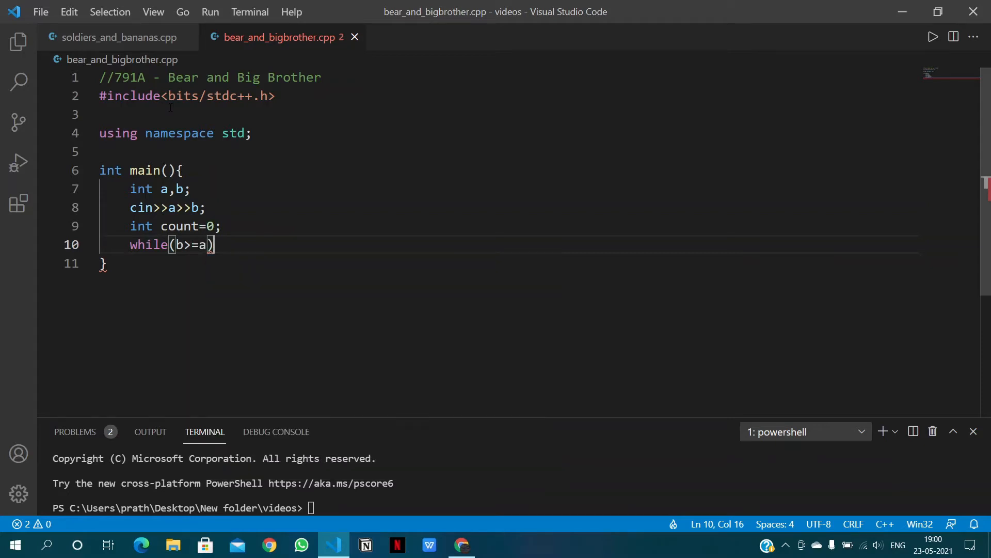
{"action": "type", "text": "{"}
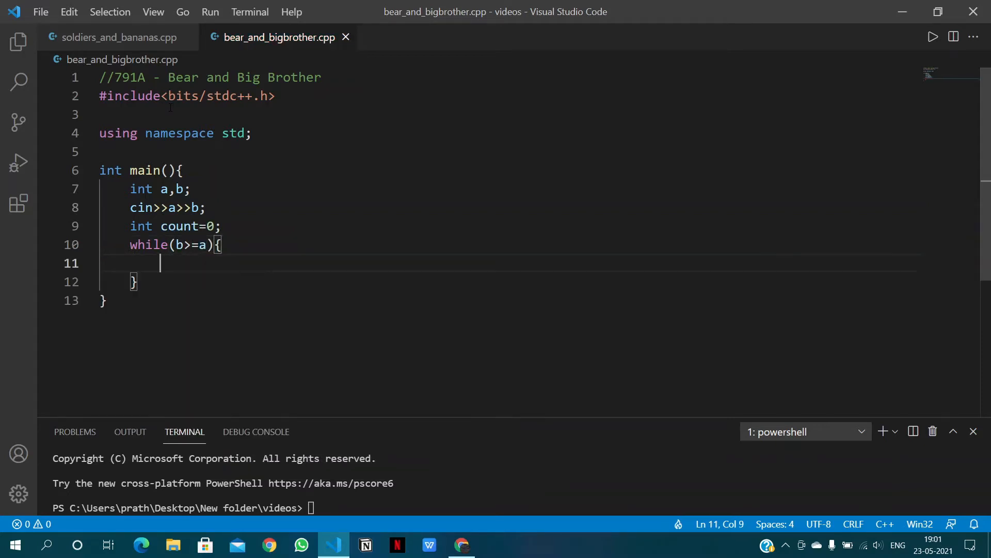
- Comment the loop header noting the weight must be strictly greater
{"action": "key", "text": "Backspace"}
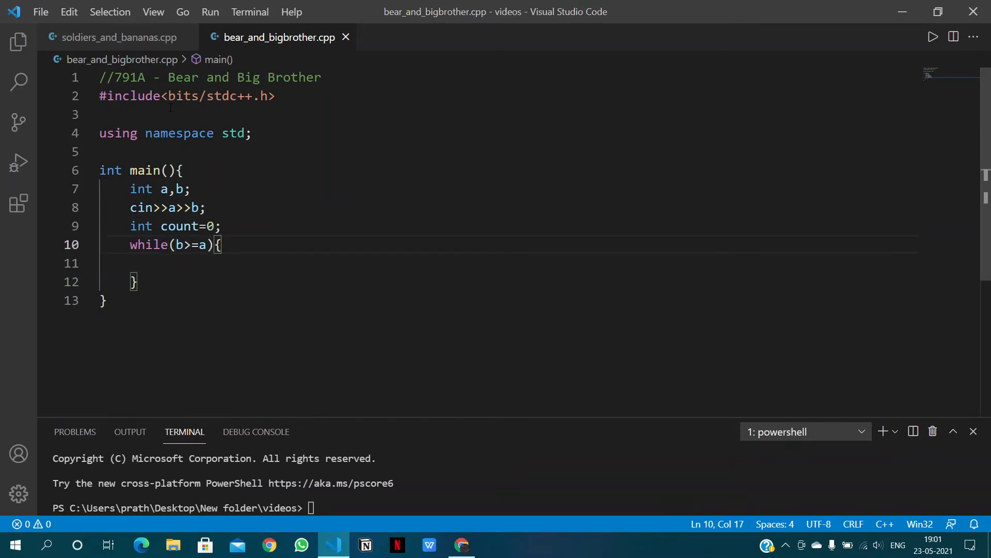
{"action": "type", "text": "// ="}
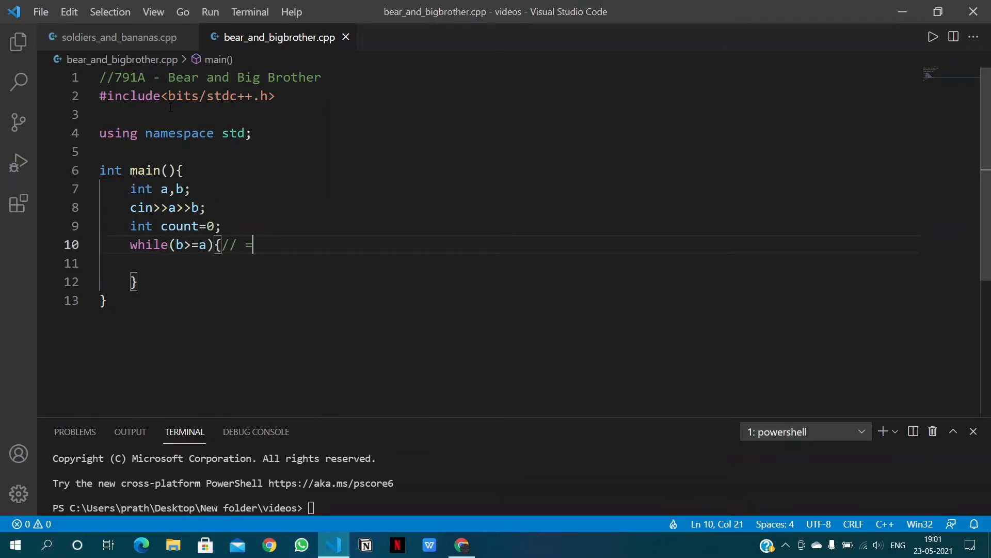
{"action": "type", "text": "as"}
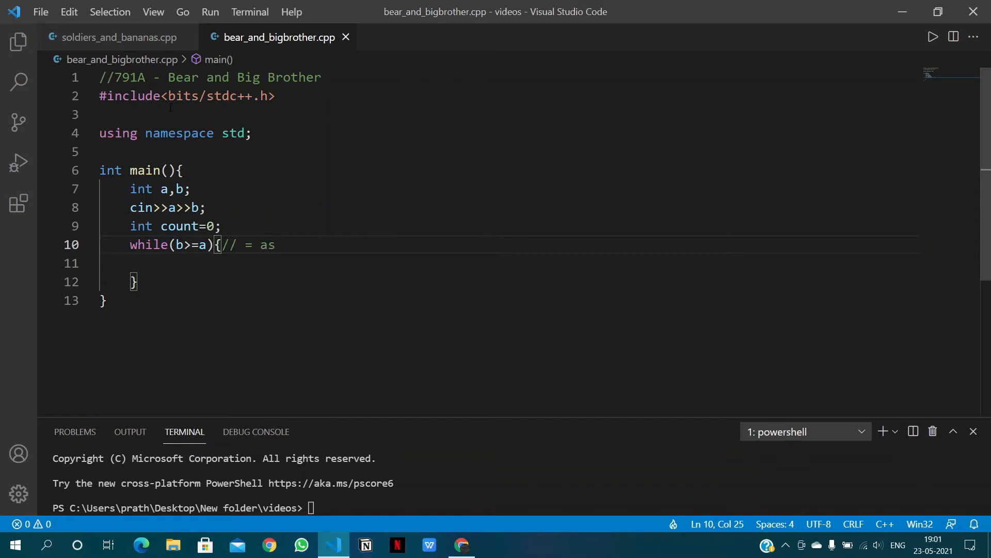
{"action": "type", "text": "the weight shou"}
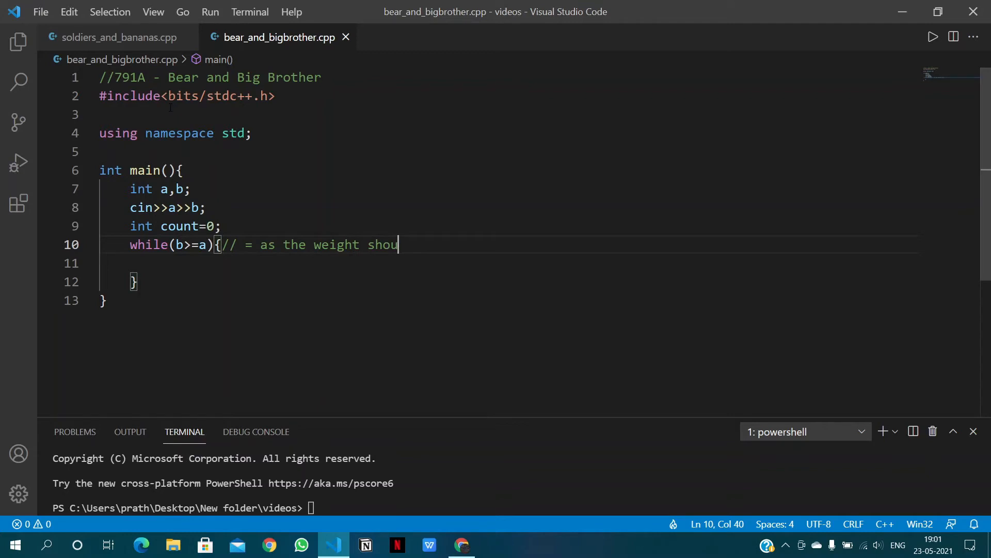
{"action": "type", "text": "d be st"}
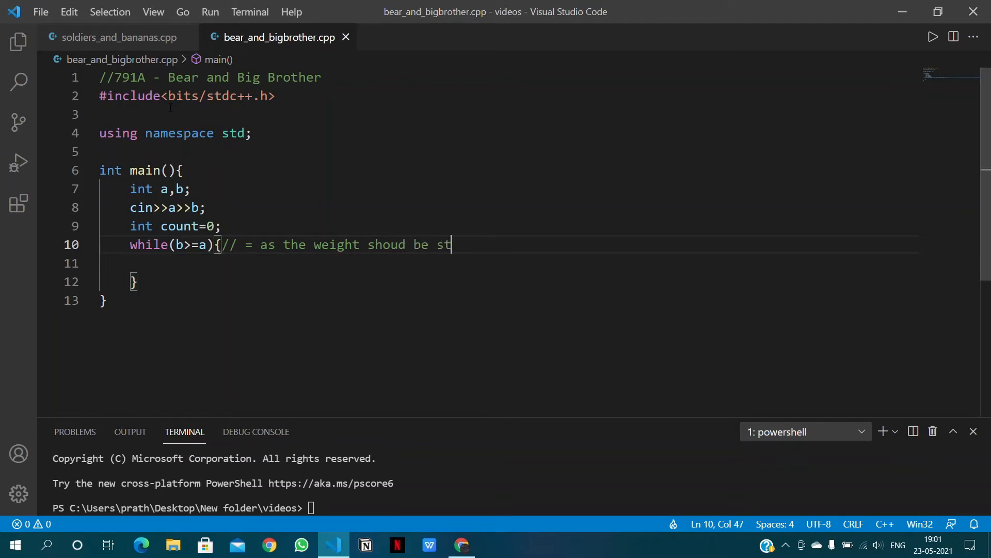
{"action": "type", "text": "rickly"}
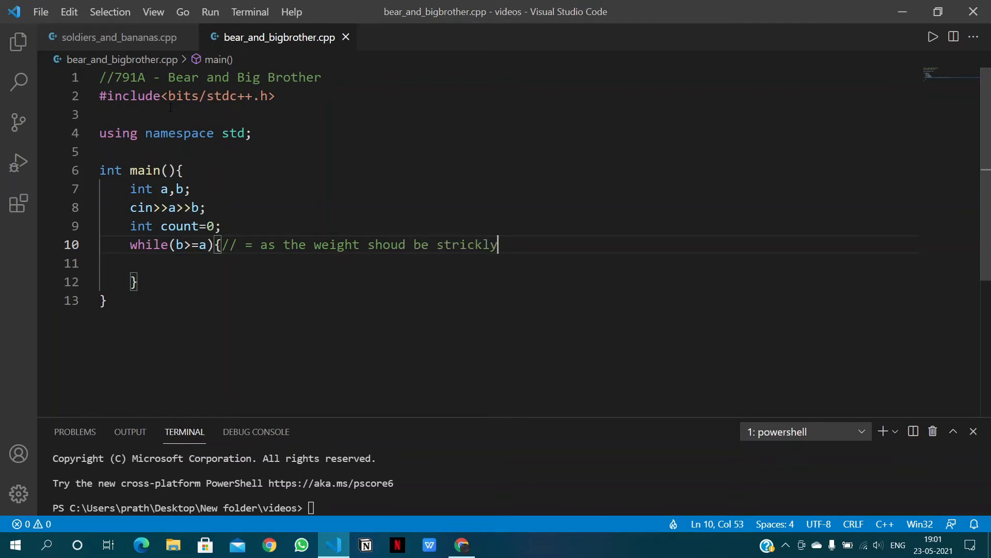
{"action": "type", "text": "greater"}
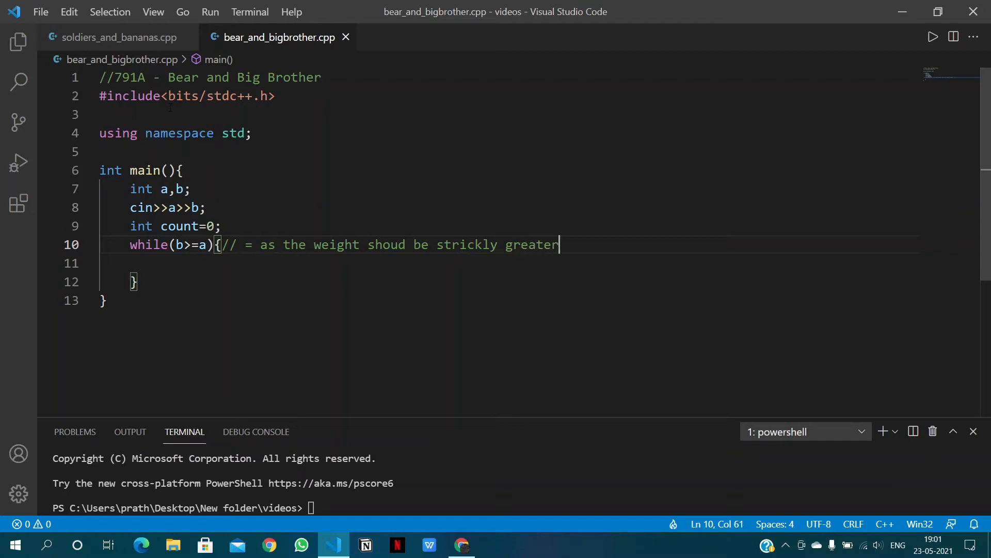
{"action": "key", "text": "Enter"}
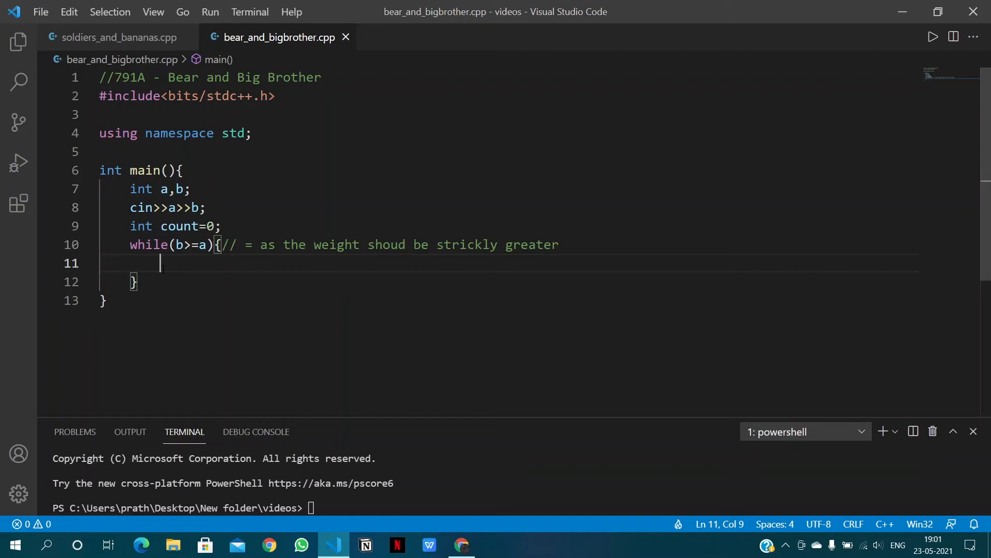
- Fill the loop body with a = a*3; b = b*2; count++;
{"action": "type", "text": "a"}
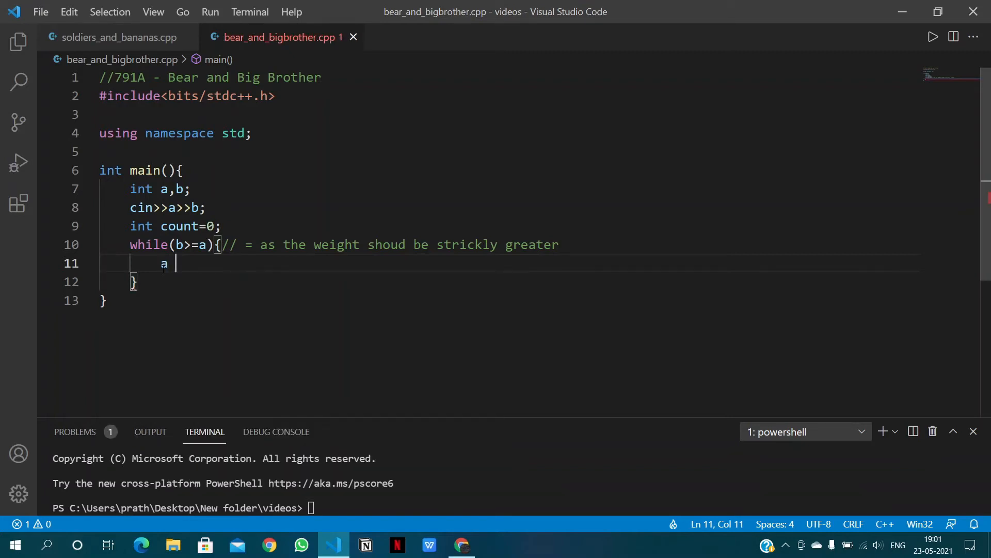
{"action": "type", "text": "= a"}
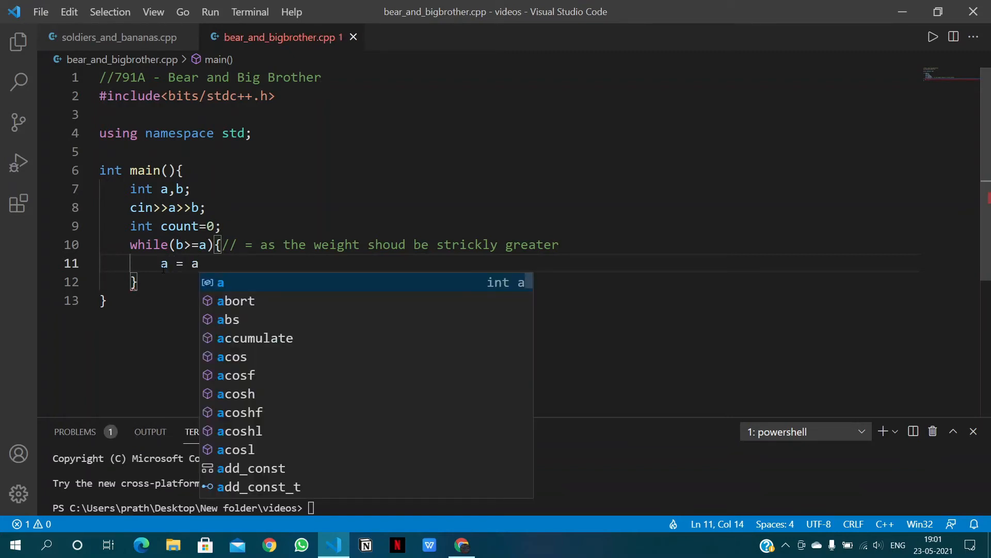
{"action": "type", "text": "*"}
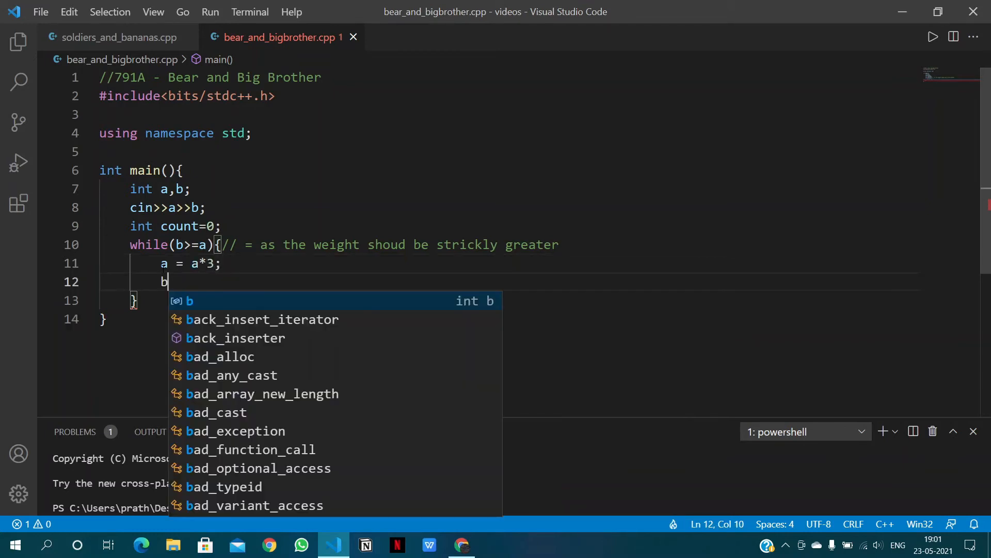
{"action": "type", "text": "="}
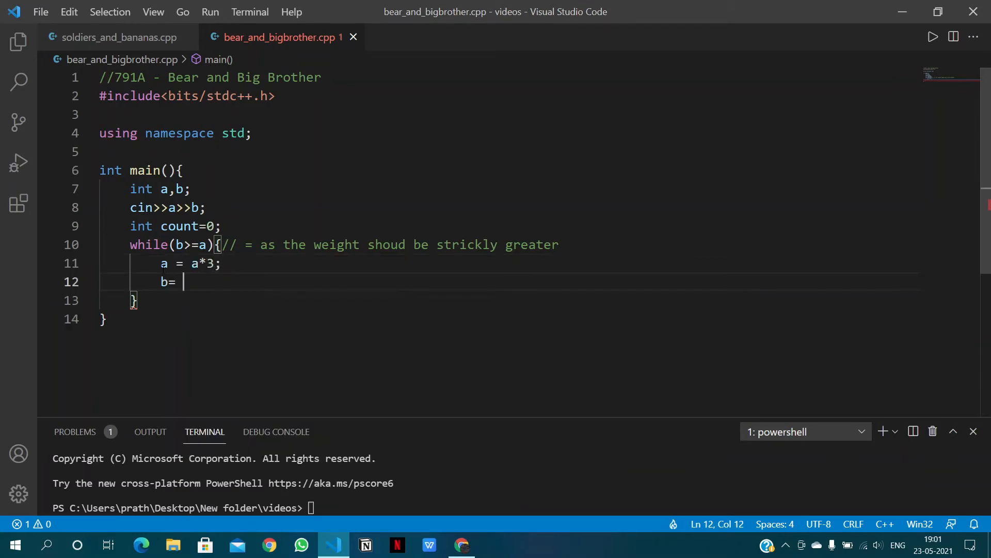
{"action": "type", "text": "b*"}
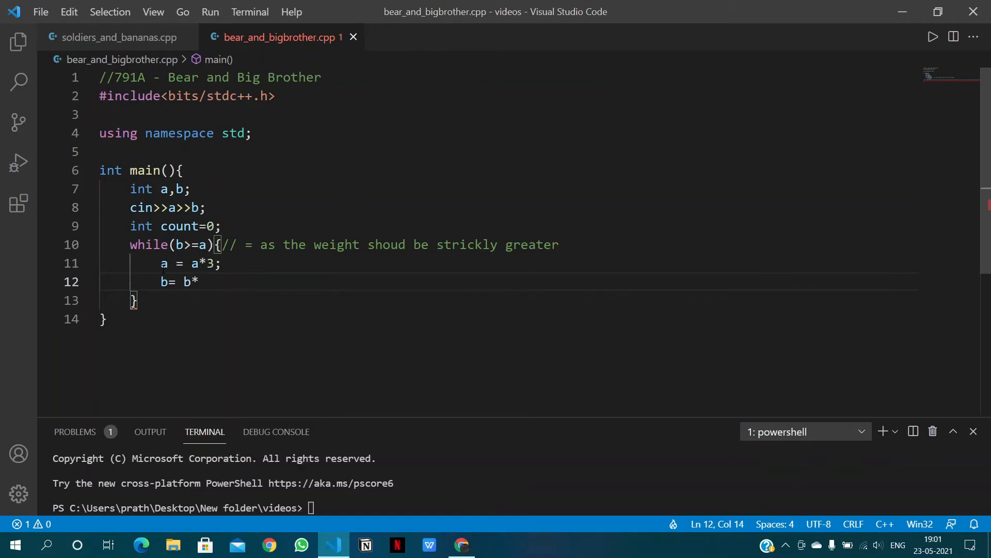
{"action": "type", "text": "3"}
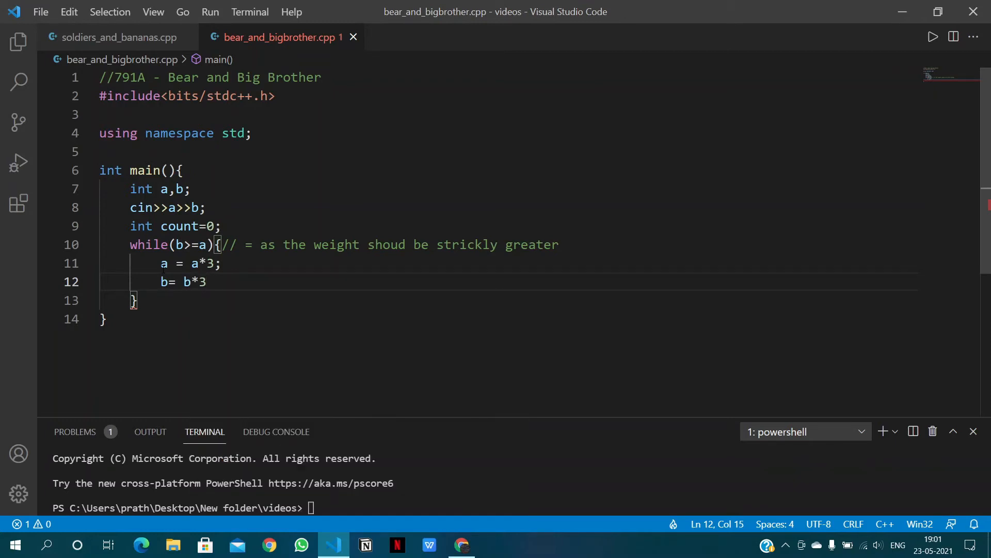
{"action": "type", "text": "2;"}
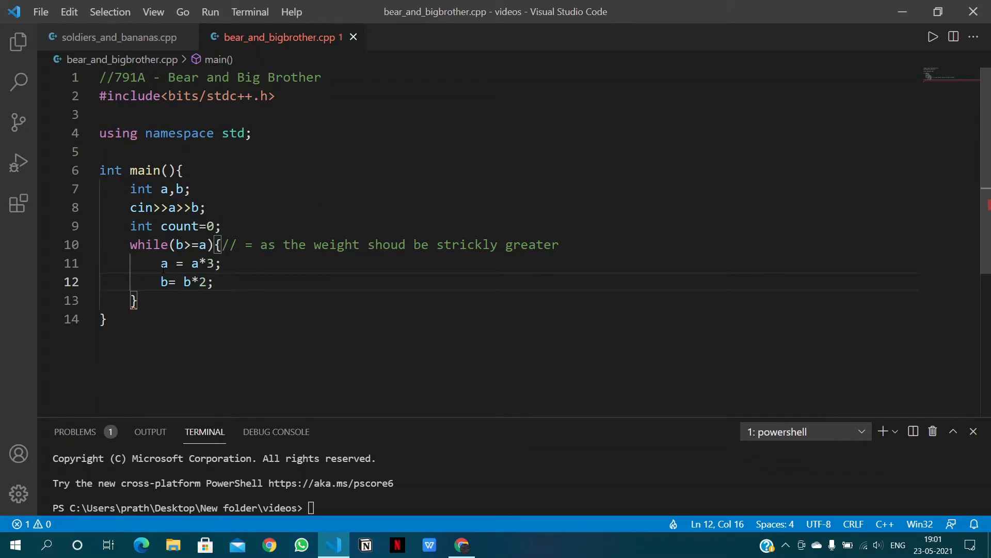
{"action": "type", "text": "count++;"}
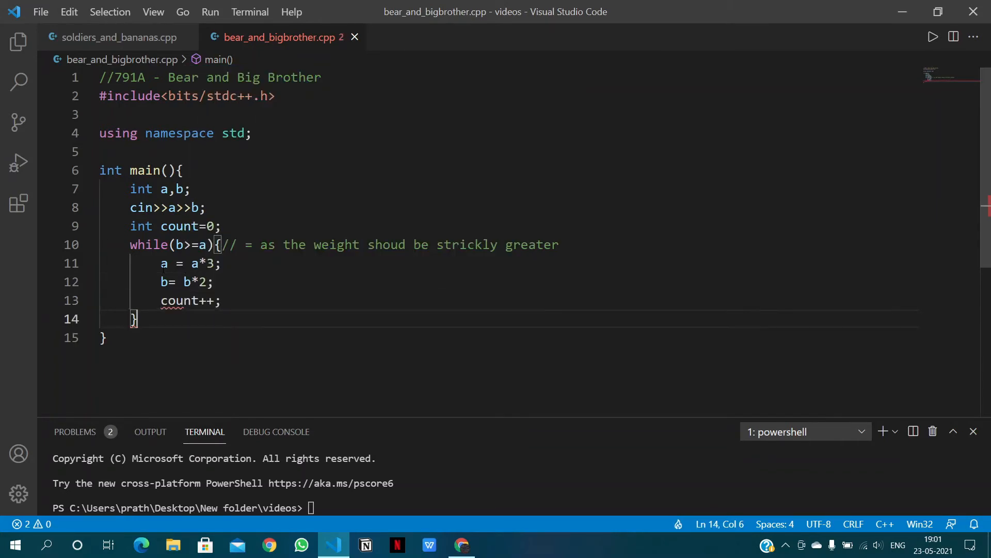
- After the loop add cout<<count; and return 0;
{"action": "type", "text": "co"}
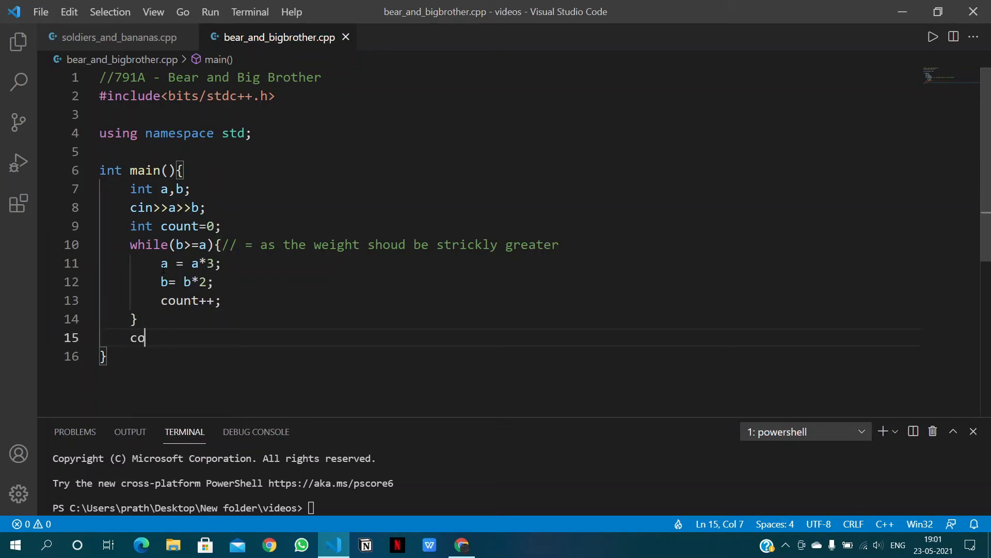
{"action": "type", "text": "ut<<co"}
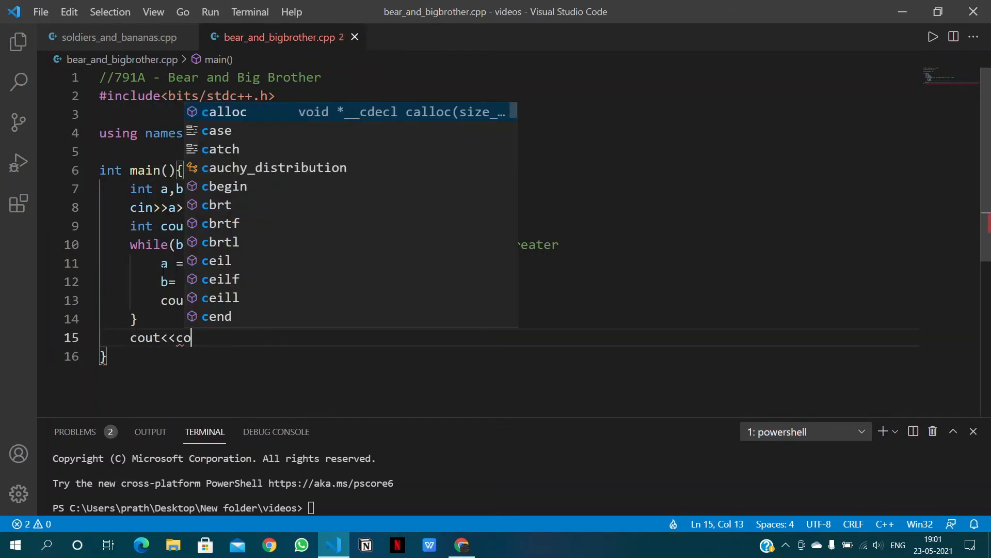
{"action": "type", "text": "unt;"}
{"action": "type", "text": "r"}
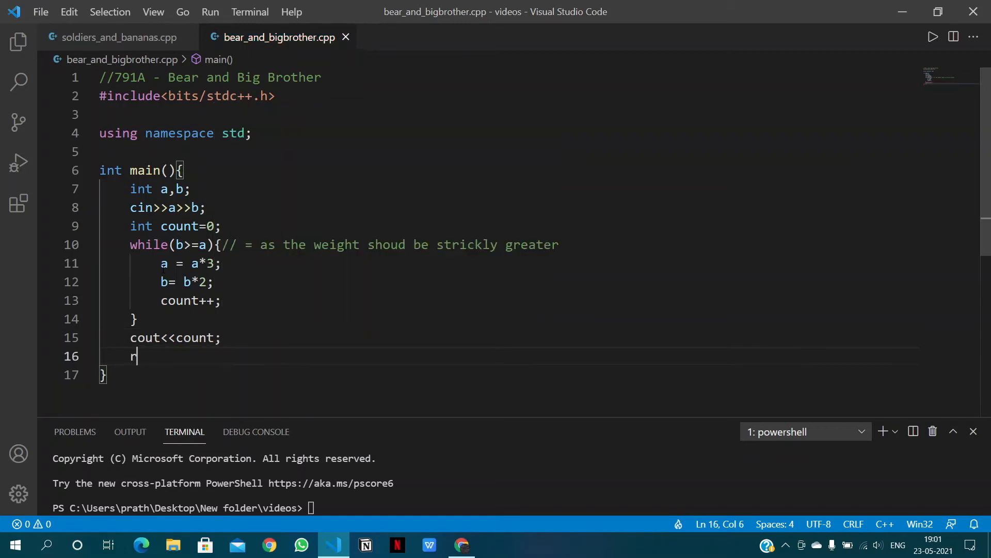
{"action": "type", "text": "eturn"}
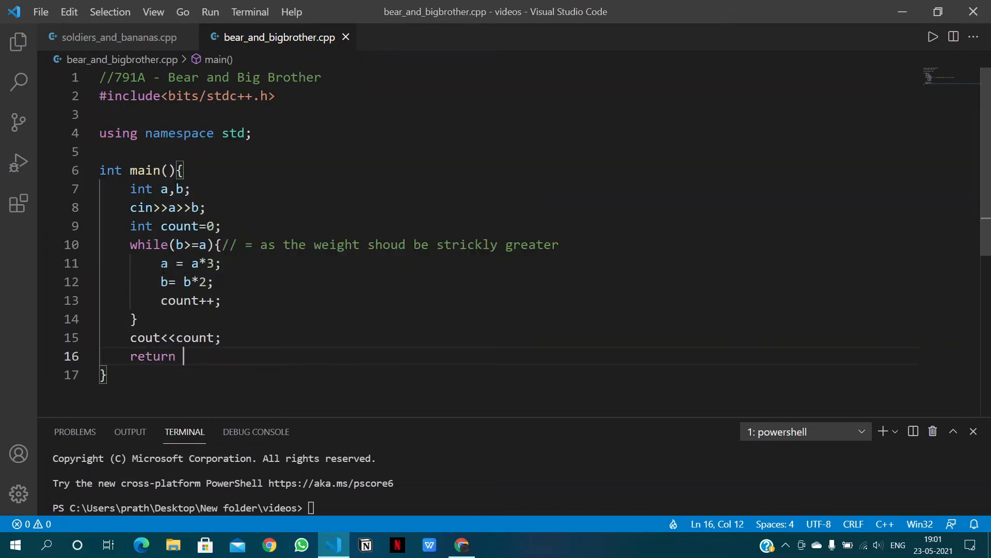
{"action": "type", "text": "0;"}
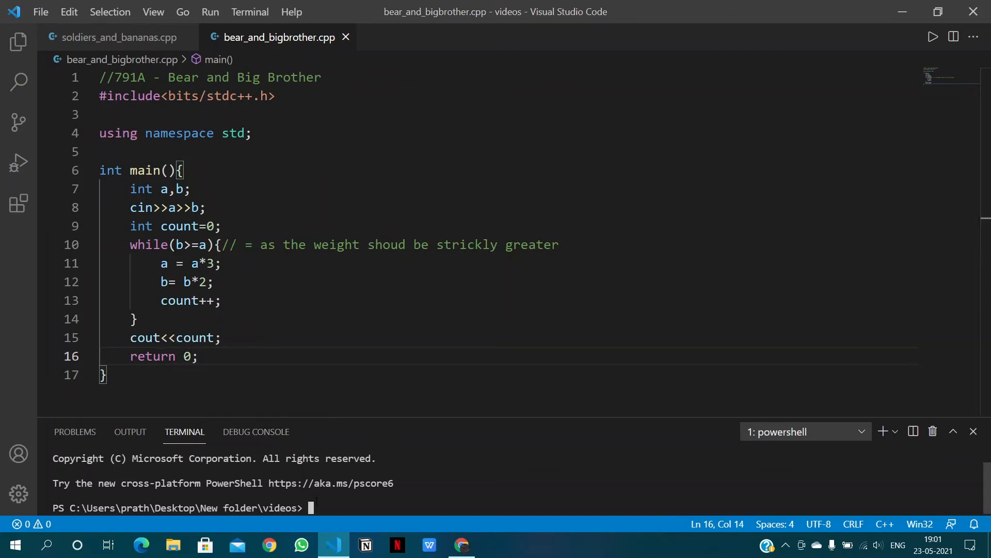
- Compile bear_and_bigbrother.cpp with g++ and run ./a.exe, then bring up the problem page
{"action": "type", "text": "g++"}
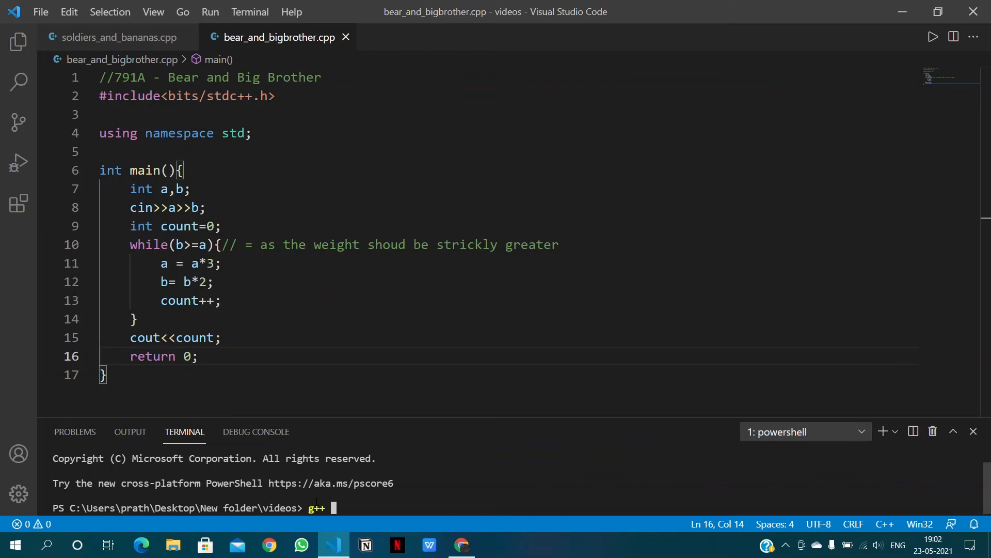
{"action": "type", "text": "bear_and_bigbrother.cpp"}
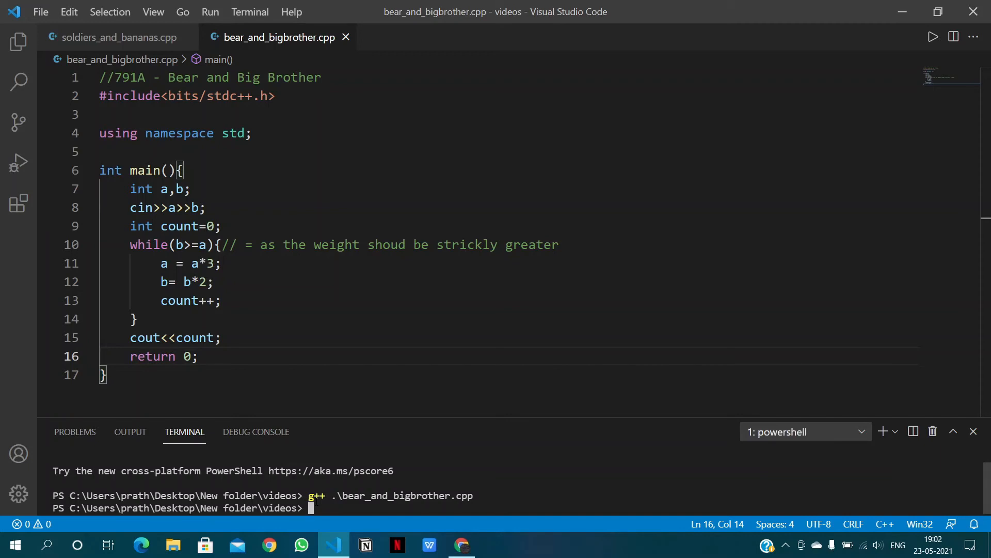
{"action": "type", "text": "./a"}
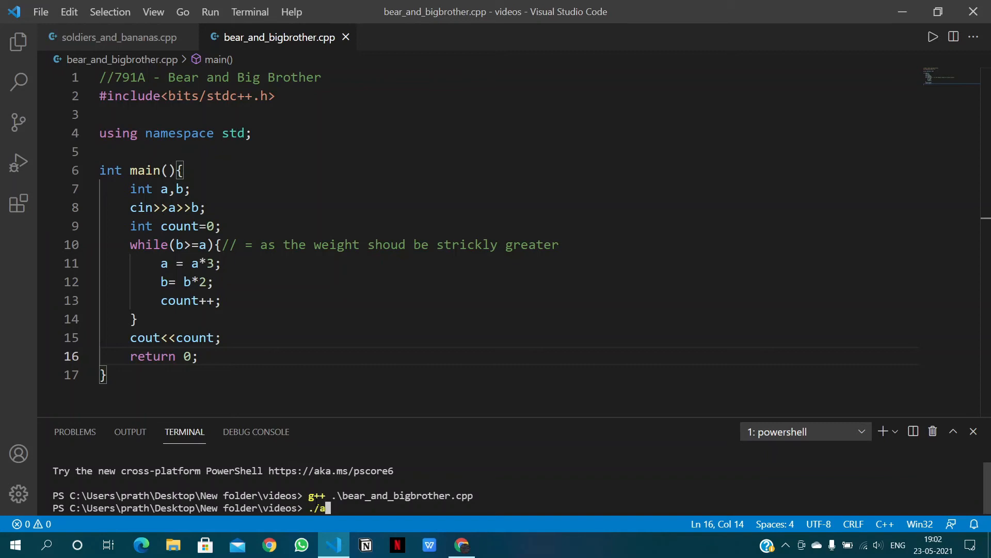
{"action": "key", "text": "Enter"}
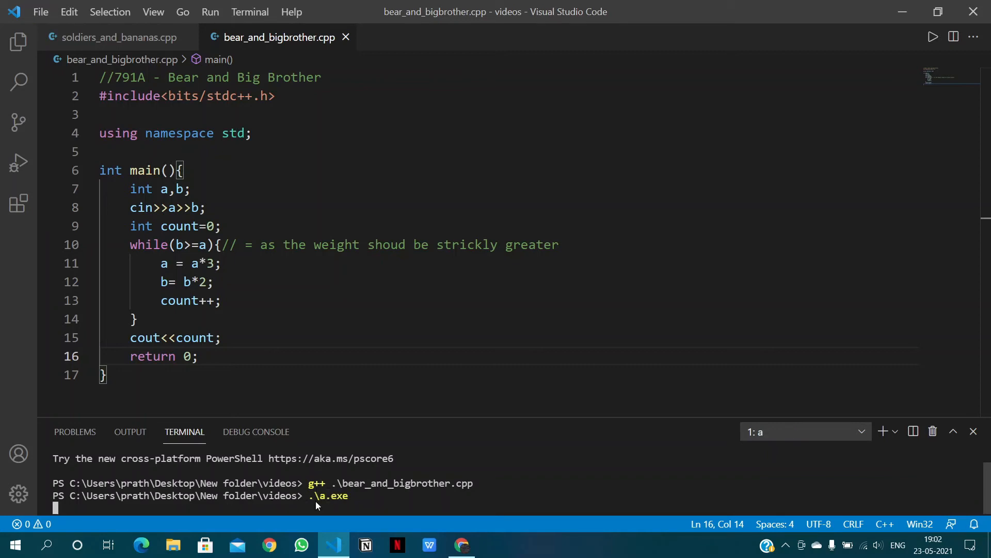
{"action": "left_click", "coordinate": [461, 544]}
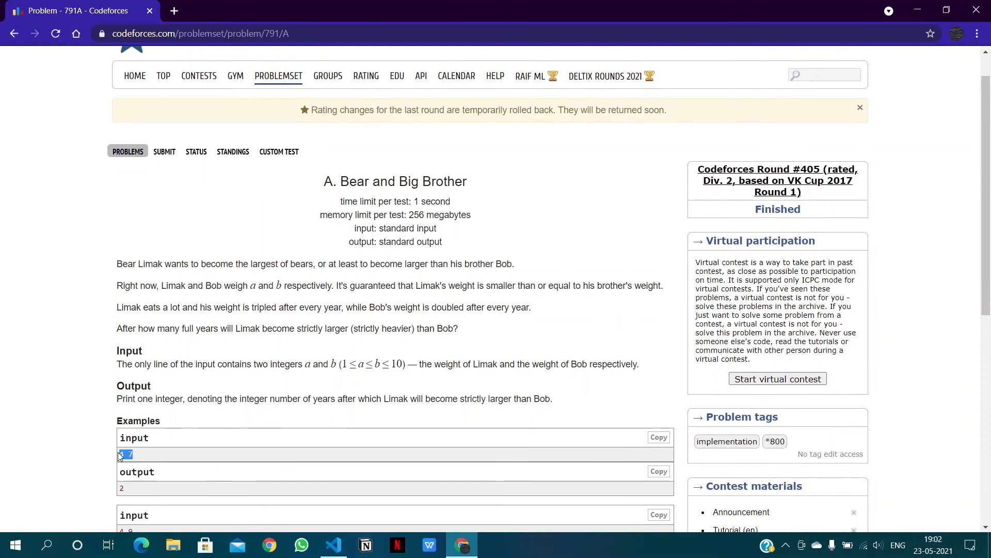
- Run sample inputs 4 7 and 4 9 in a.exe, getting 2 and 3 as expected
{"action": "left_click", "coordinate": [332, 544]}
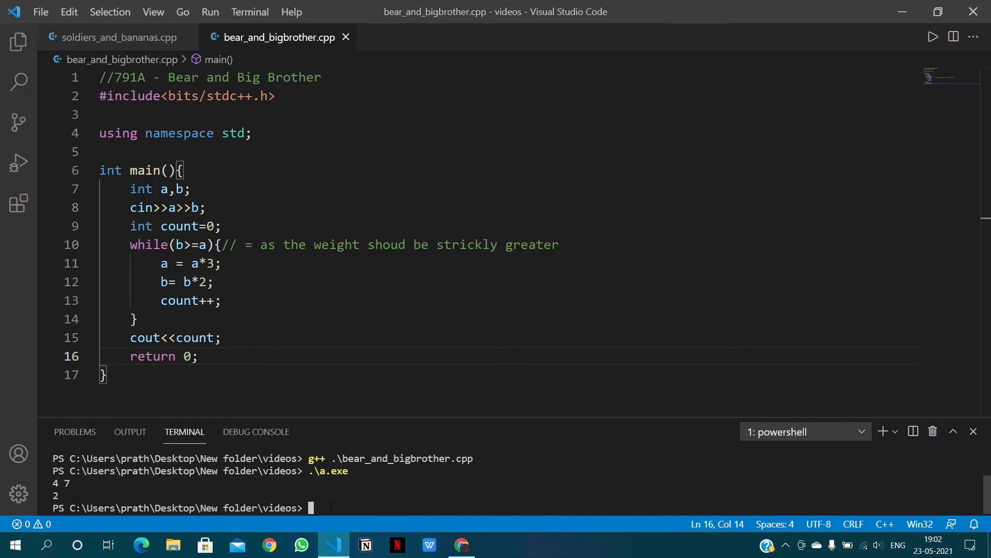
{"action": "left_click", "coordinate": [462, 545]}
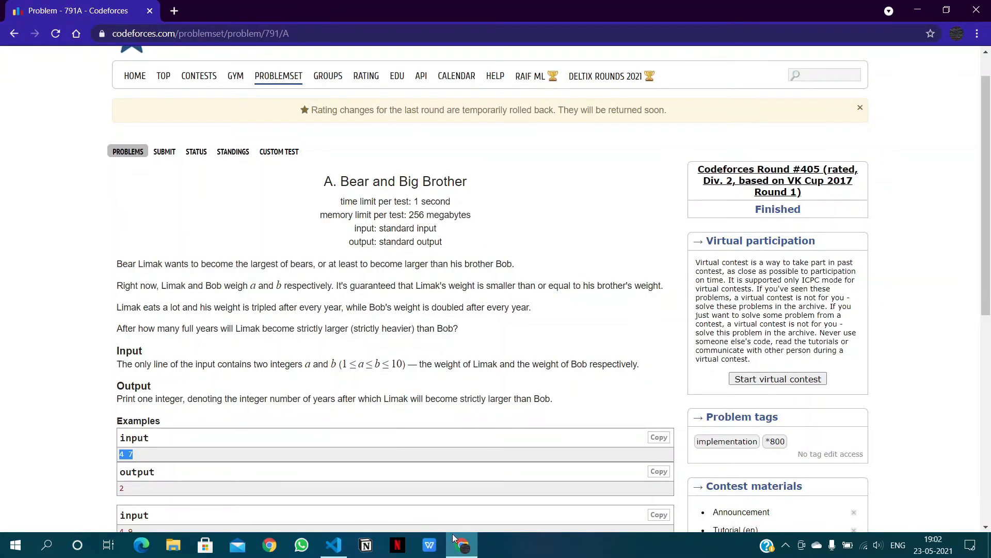
{"action": "scroll", "scroll_direction": "down", "scroll_amount": 3}
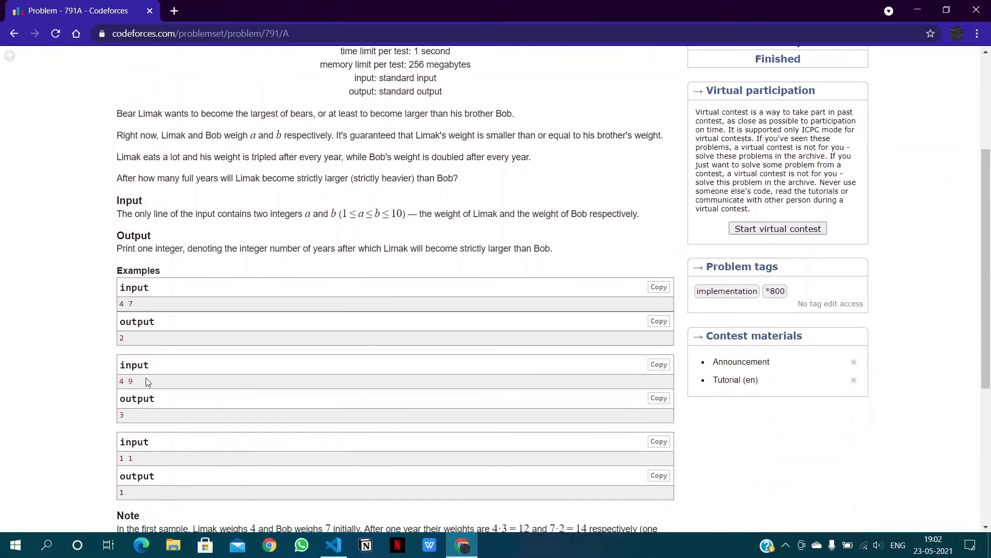
{"action": "double_click", "coordinate": [123, 381]}
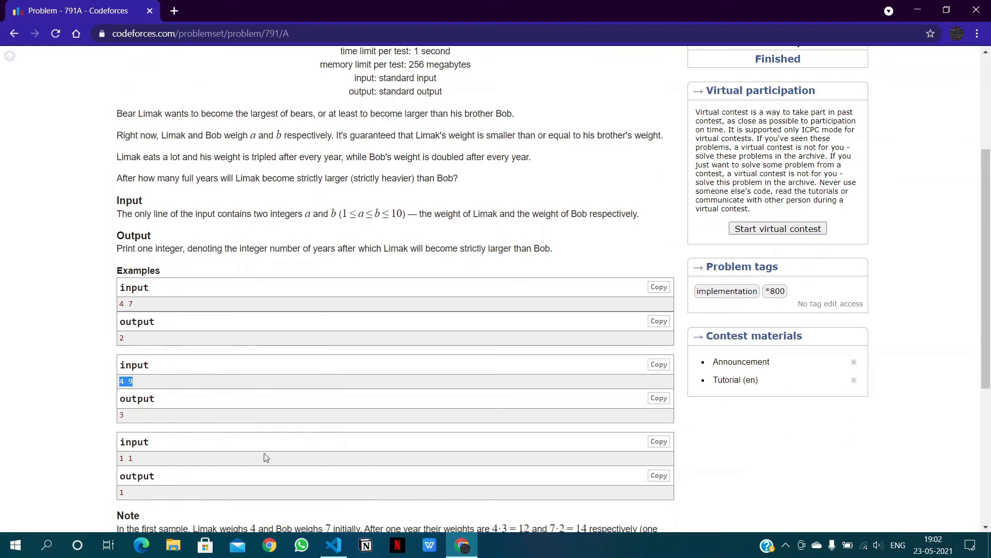
{"action": "left_click", "coordinate": [332, 545]}
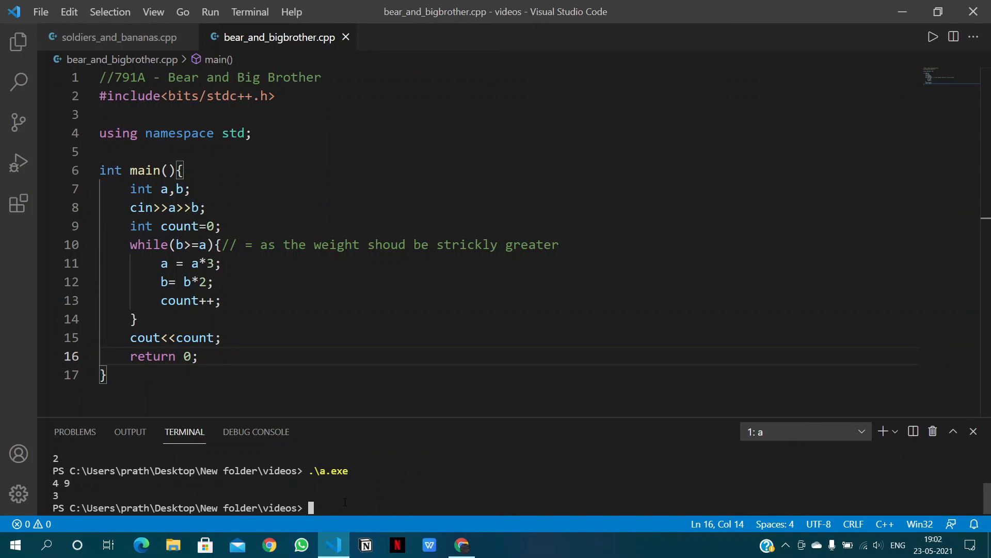
- Return to the problem page for the third sample and rerun the program for it
{"action": "left_click", "coordinate": [461, 545]}
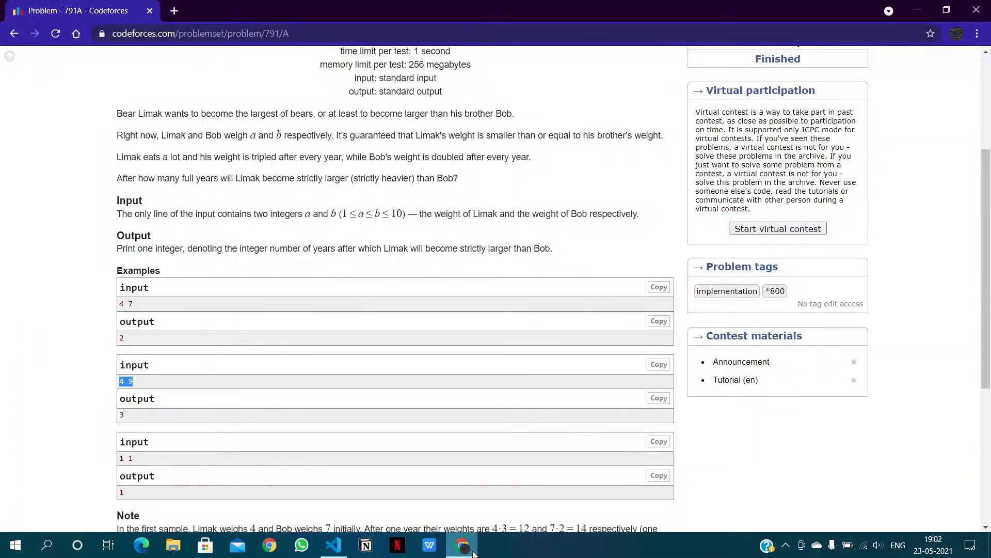
{"action": "scroll", "scroll_direction": "down", "scroll_amount": 3}
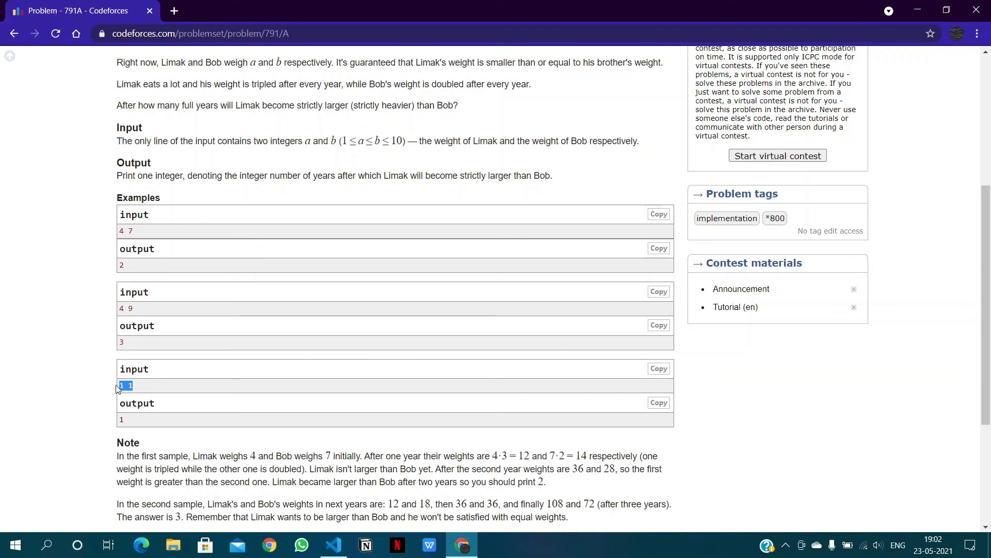
{"action": "left_click", "coordinate": [333, 545]}
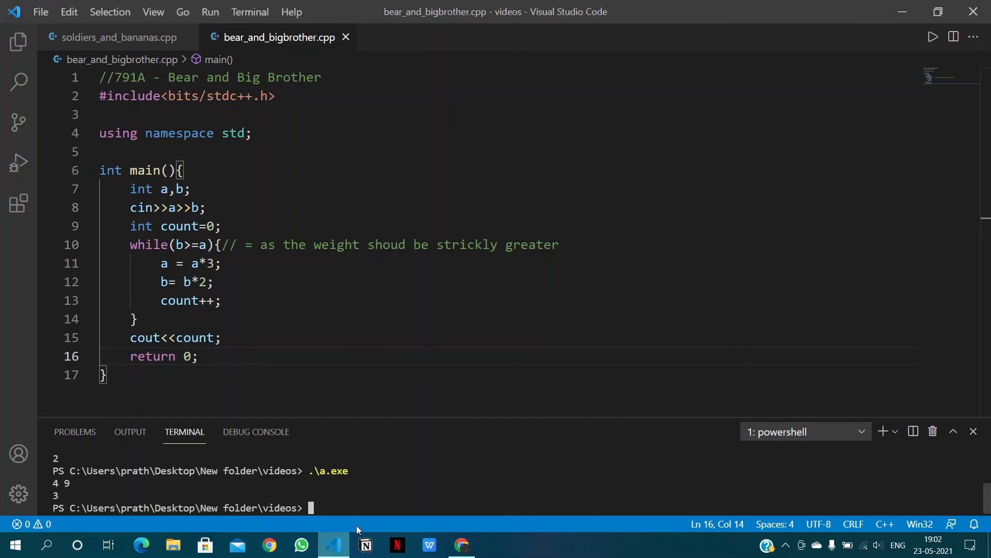
{"action": "key", "text": "Enter"}
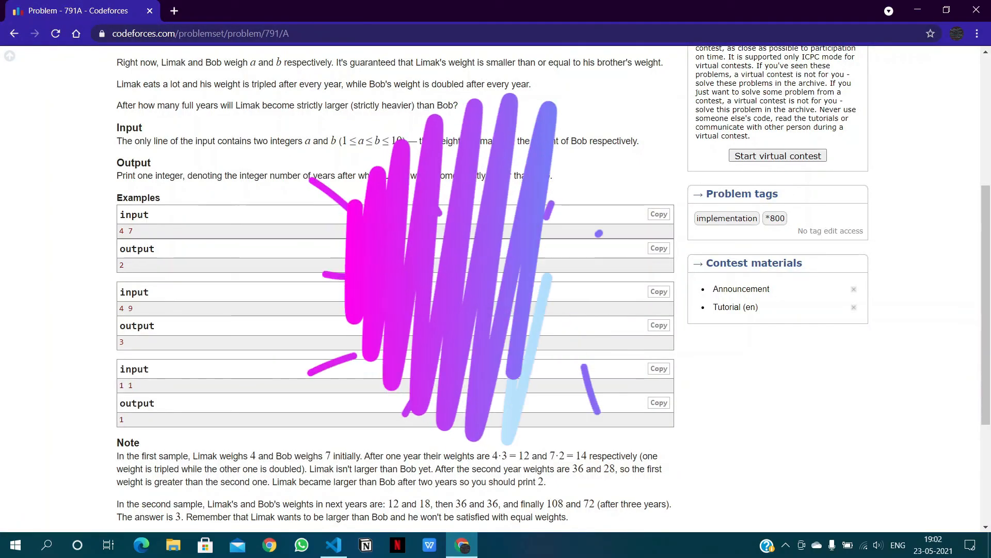
- Scroll the Codeforces 791A problem page back to the top
{"action": "scroll", "scroll_direction": "up", "scroll_amount": 3}
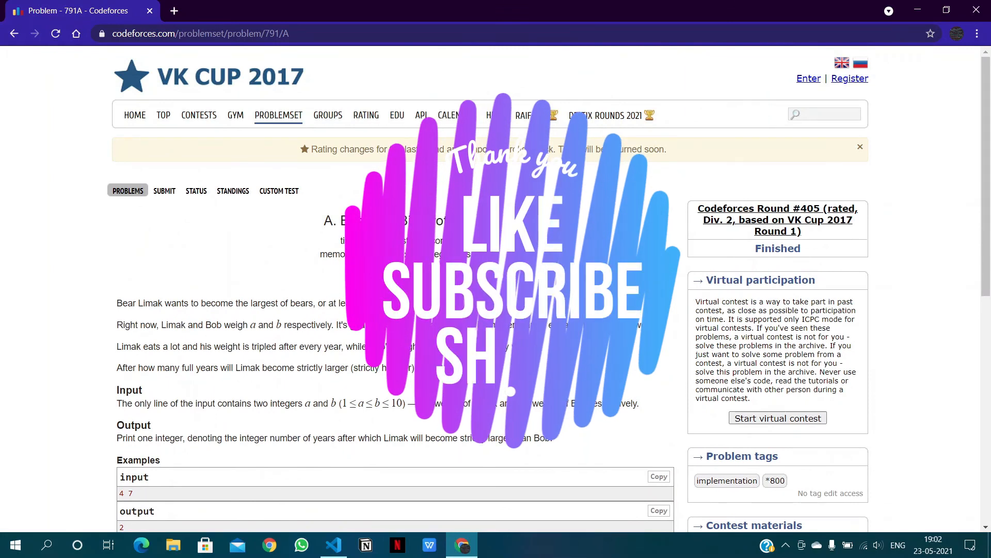